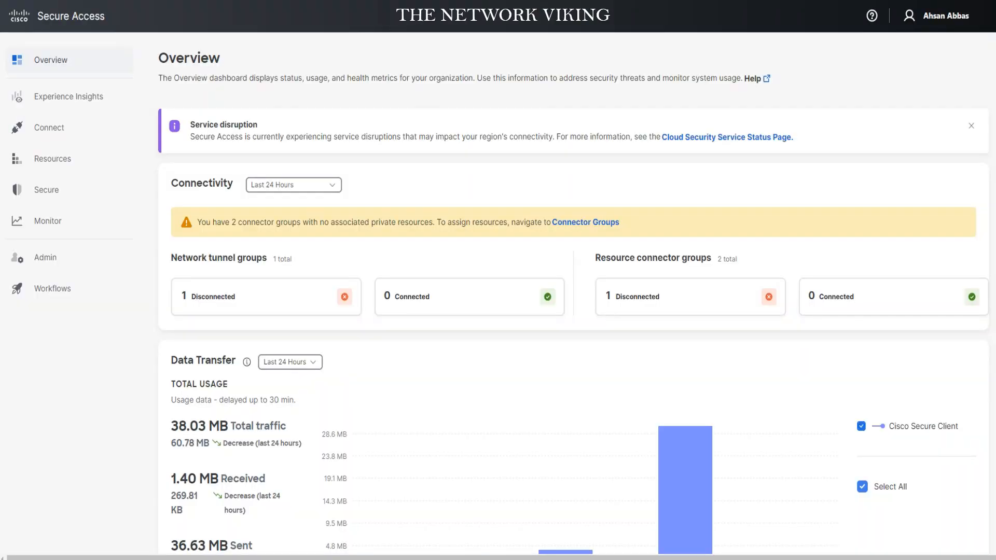
Reveal the Secure flyout menu listing policy, profile and settings pages.
left_click(49, 127)
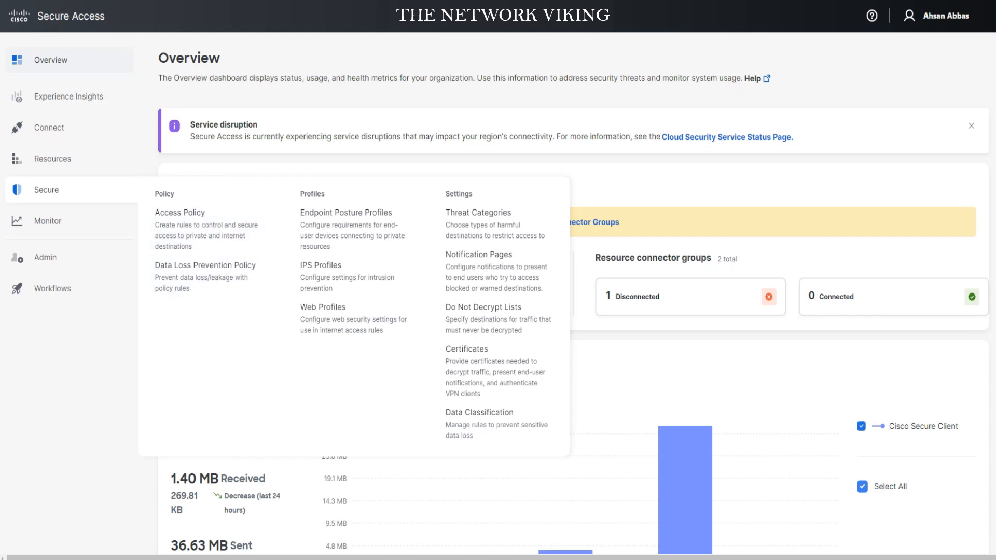
mouse_move(208, 228)
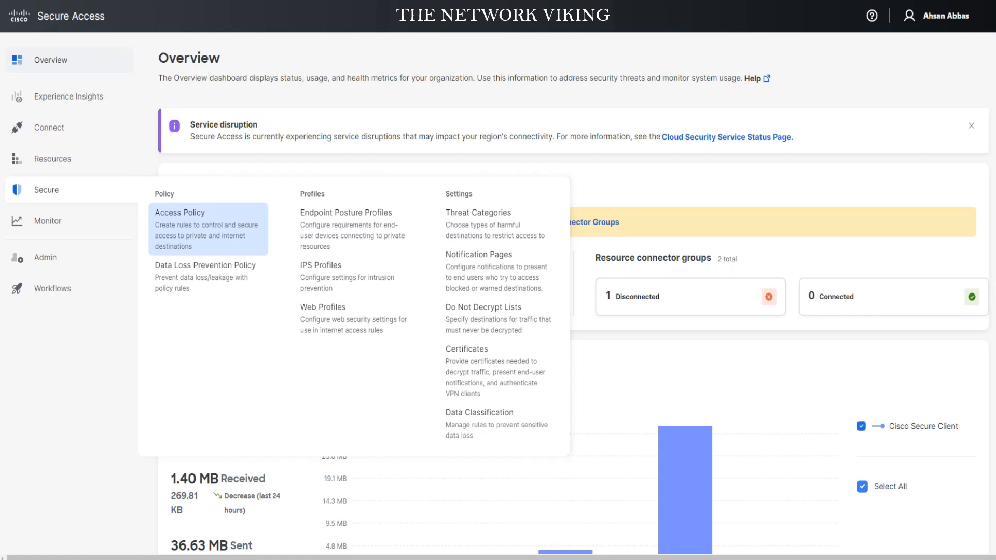
Go to the Access Policy page listing the 8 existing rules.
left_click(206, 229)
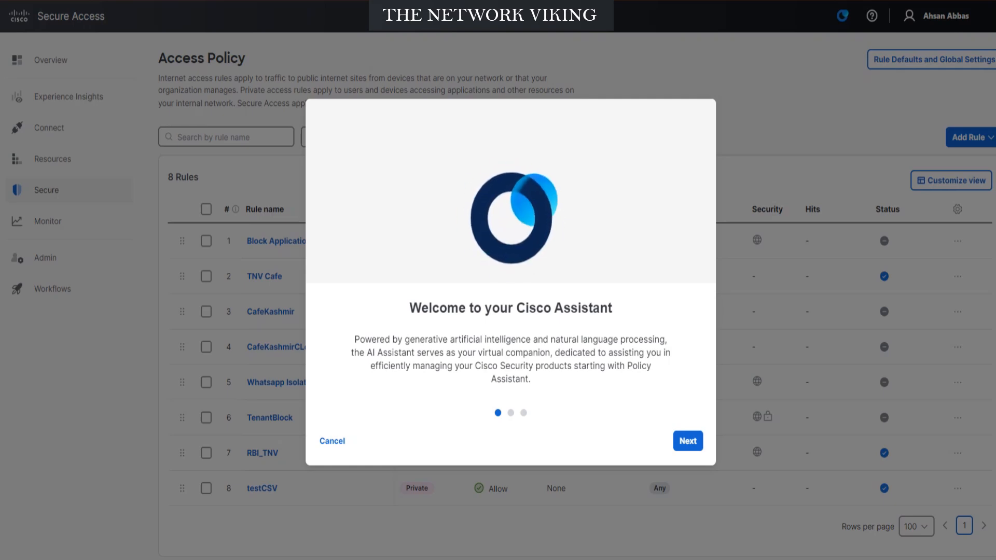
Advance the Cisco Assistant welcome dialog toward its tips page.
left_click(687, 441)
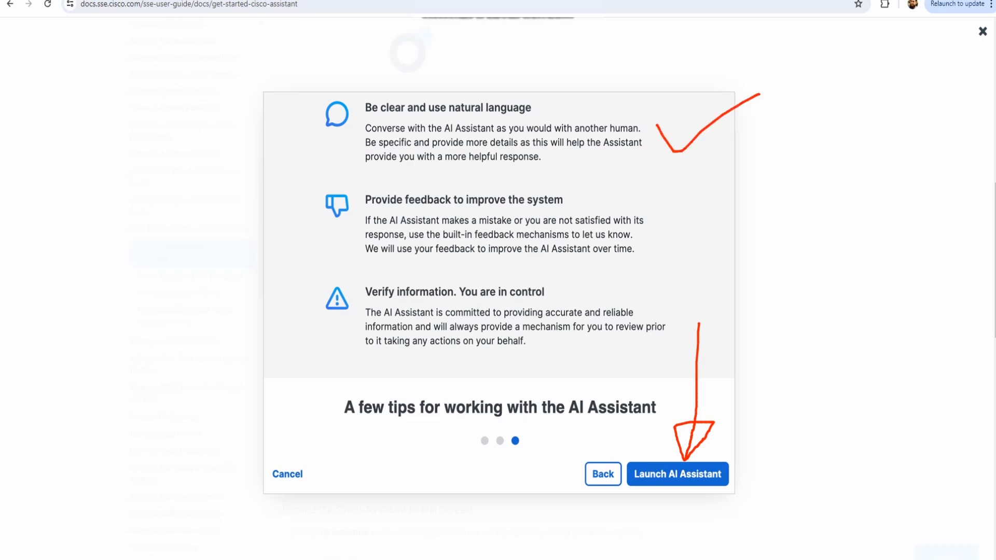
Return to Access Policy and launch Cisco Assistant with a fresh rule-creation chat.
left_click(677, 474)
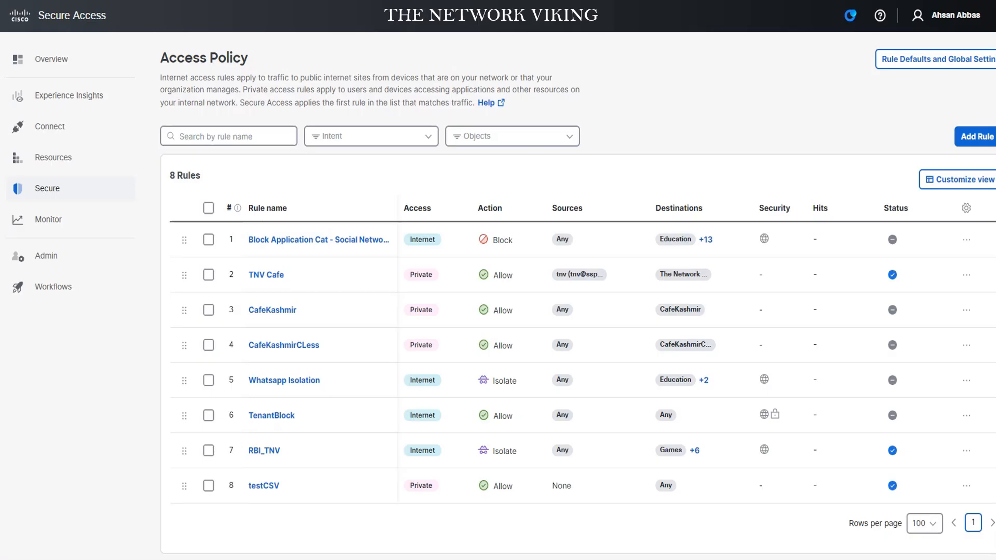
left_click(850, 16)
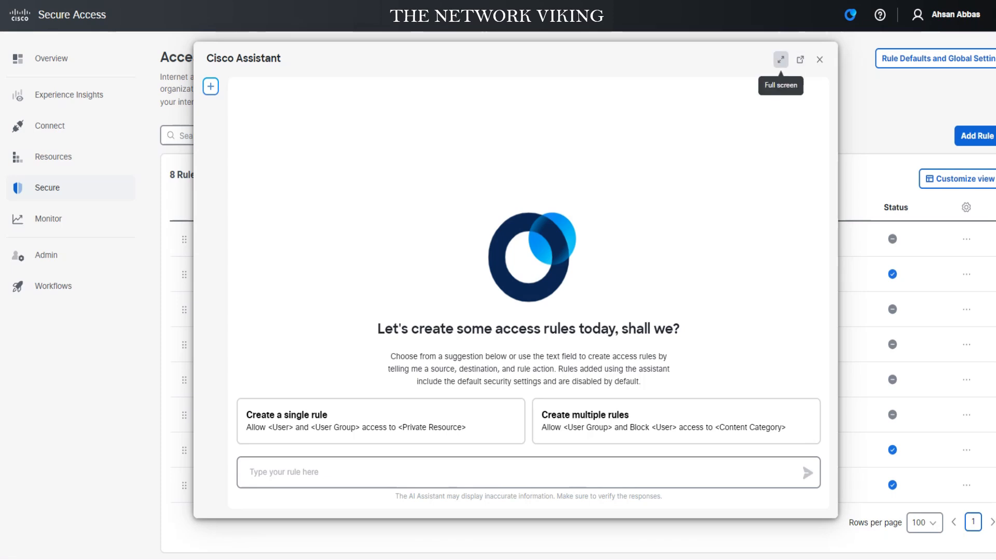
left_click(780, 60)
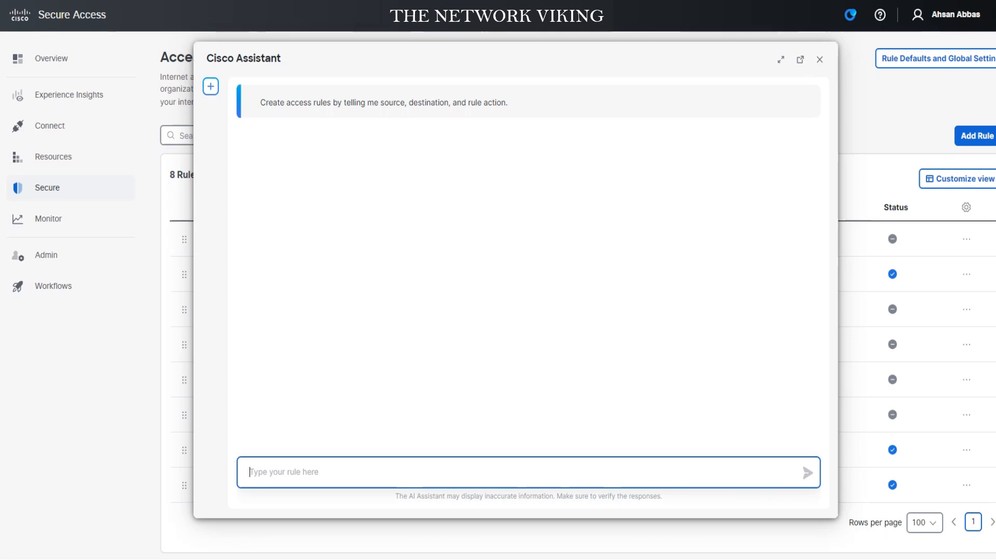
Start a new Cisco Assistant conversation awaiting a rule description.
left_click(210, 86)
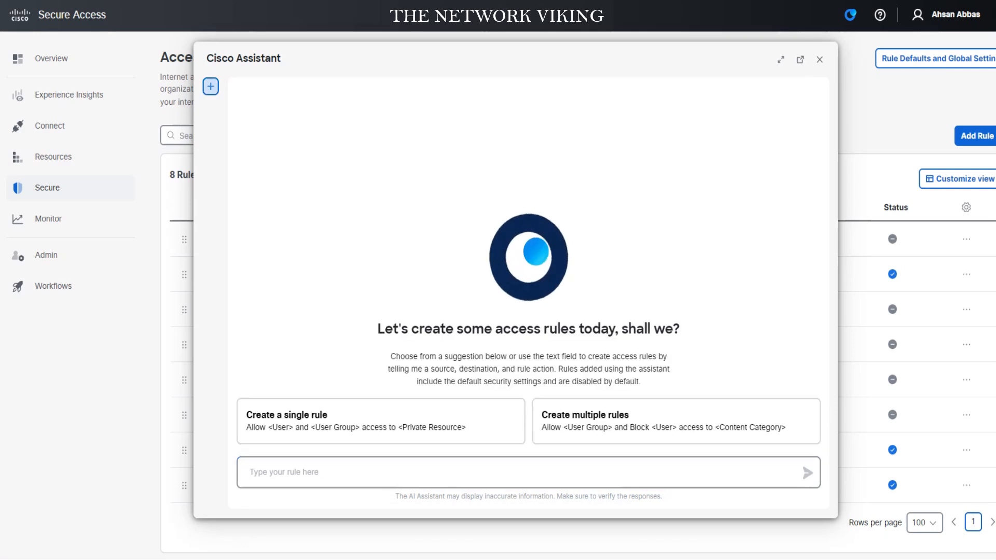
left_click(210, 87)
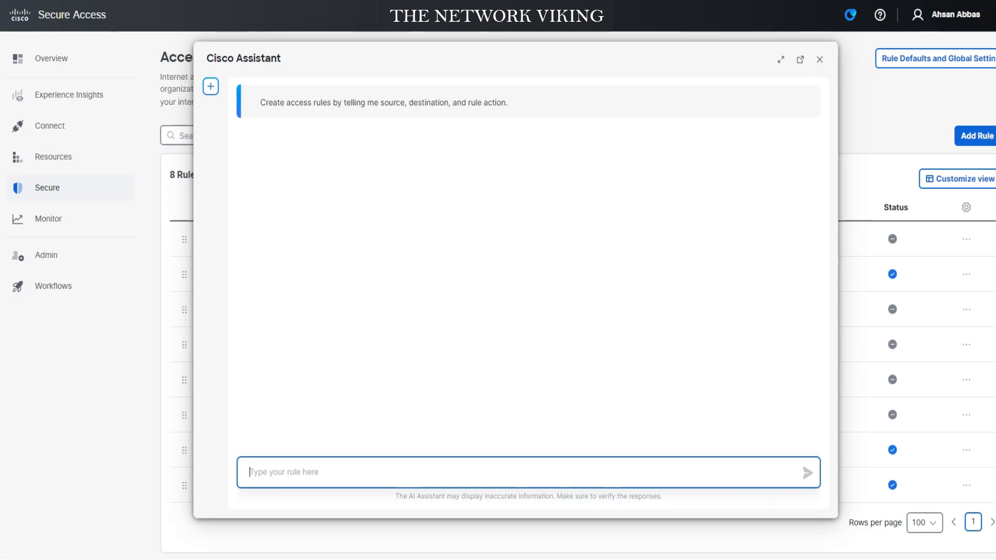
Send the test message 'what', then discard that exchange with a new conversation.
type("what")
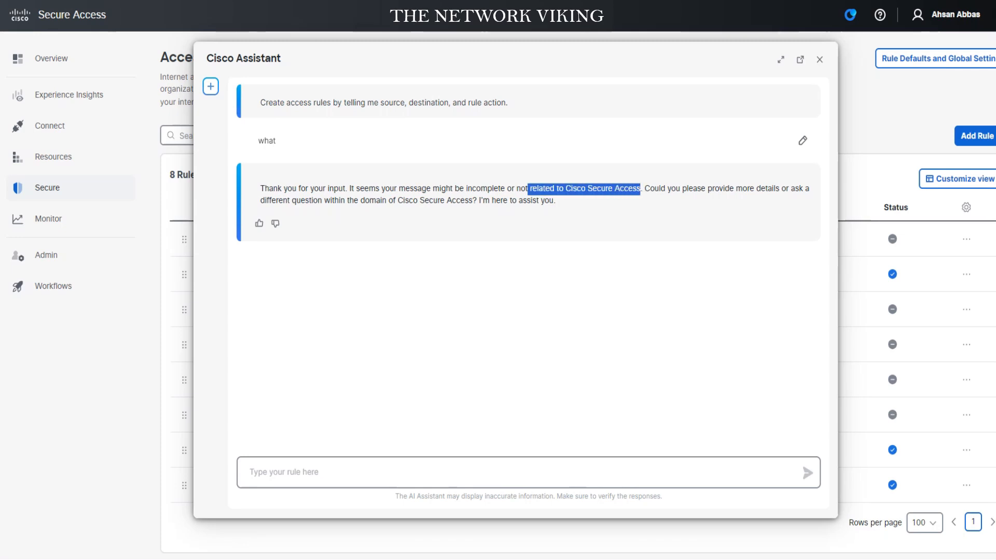
mouse_move(210, 86)
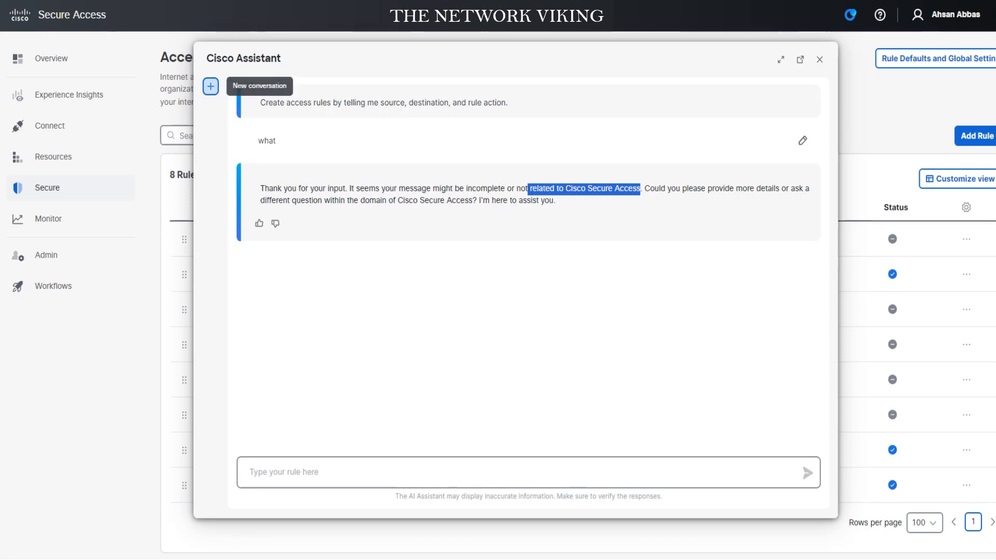
left_click(211, 86)
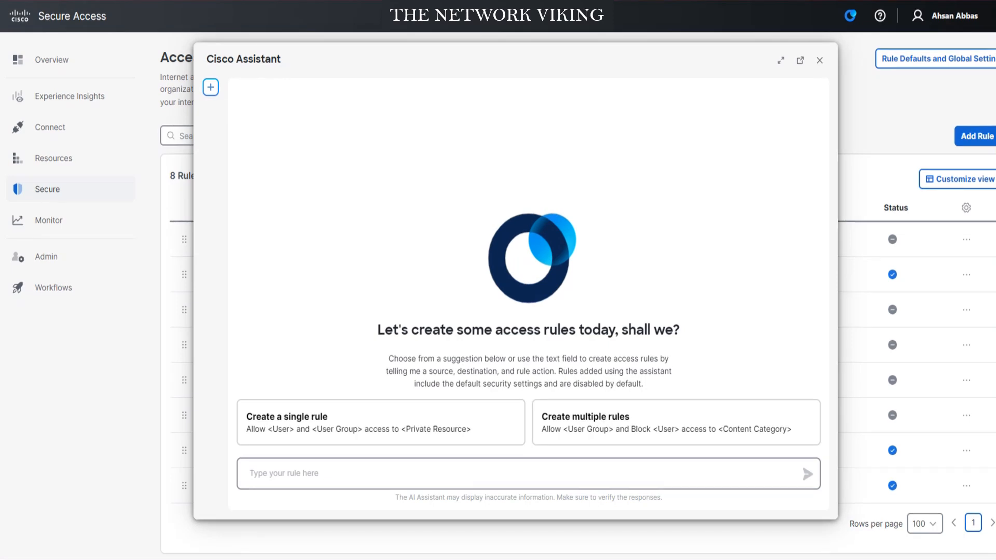
Ask the assistant to 'create internet rule allow any access to any' and get a proposed rule.
type("create internet rule allow any access to any")
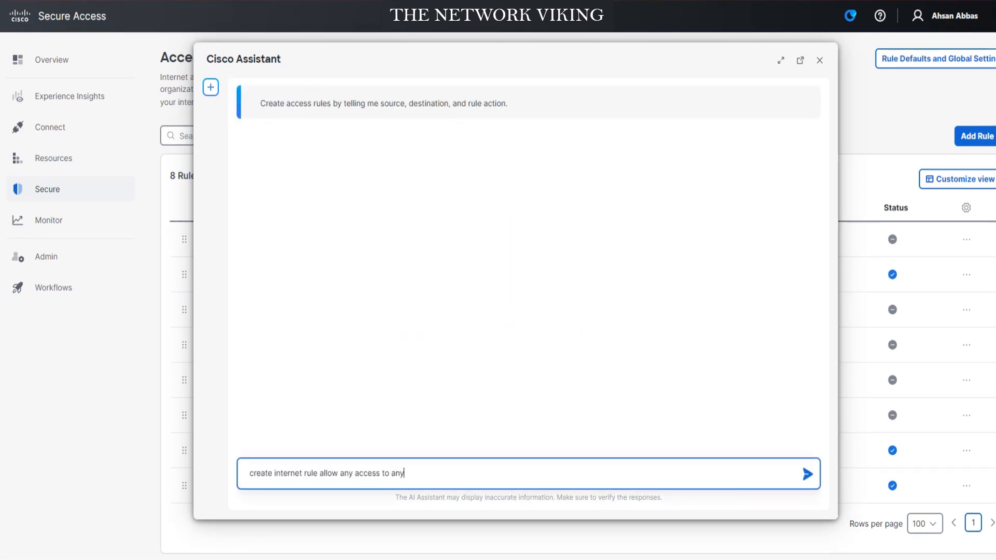
left_click(806, 473)
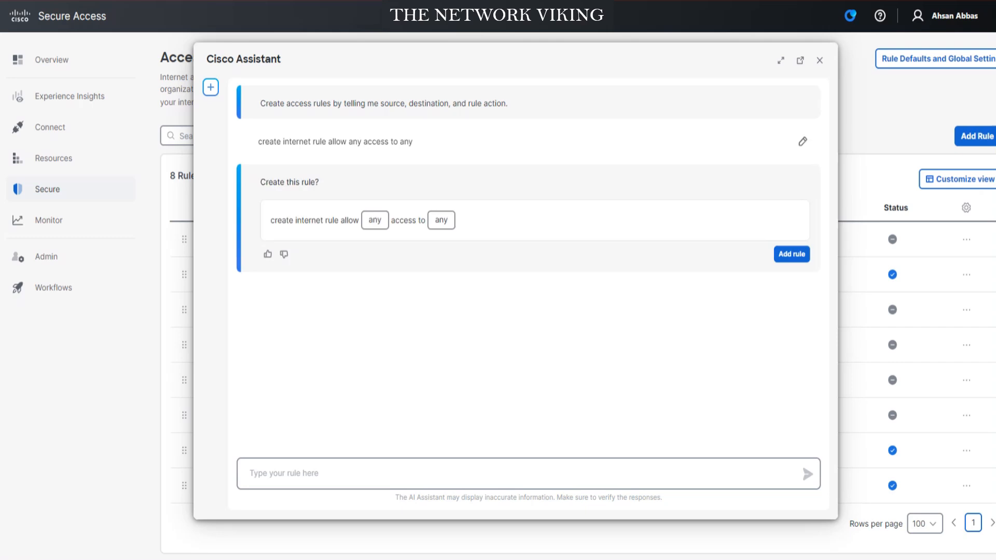
left_click_drag(268, 220, 397, 220)
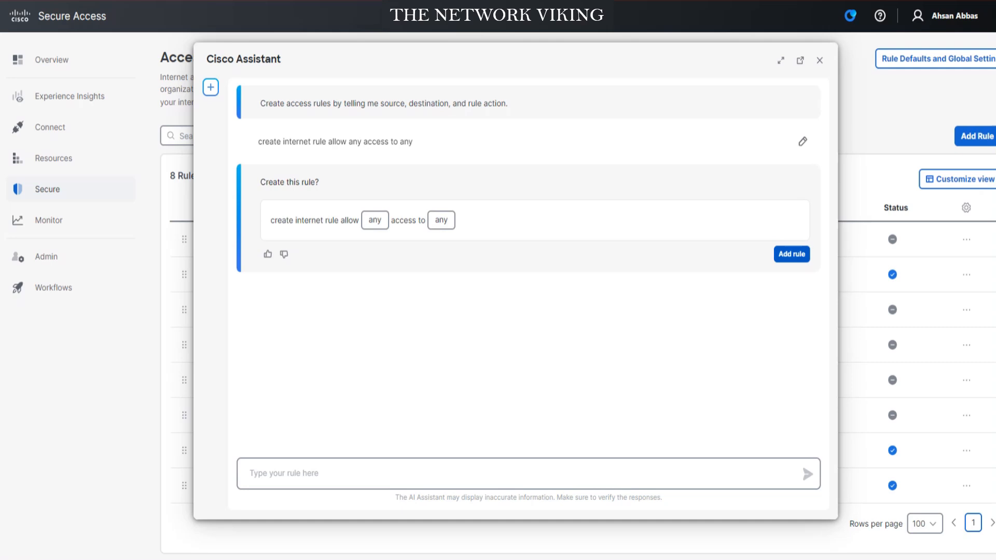
Approve the proposal so 'Rule 2 Created by Cisco Assistant' is added as the 9th rule.
left_click(791, 254)
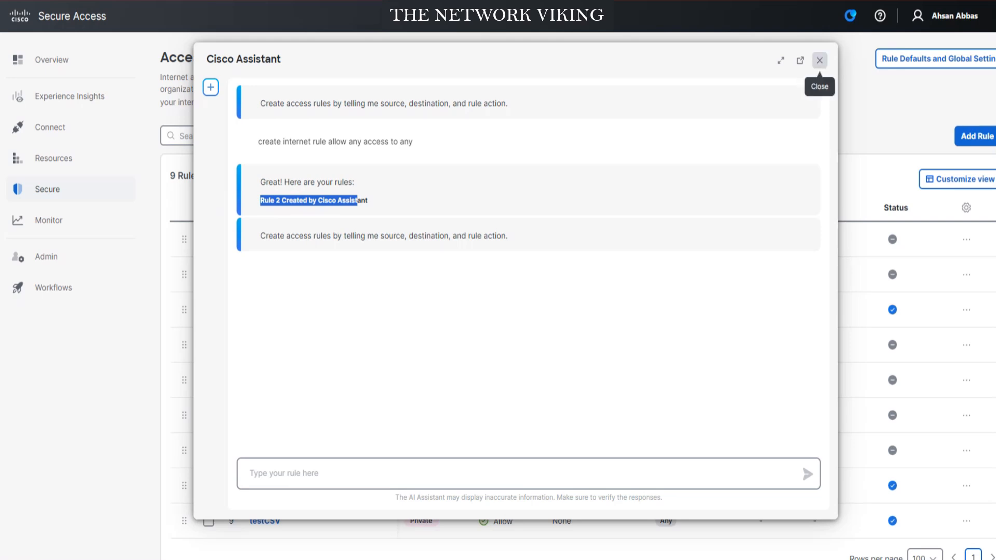
Close the assistant and inspect Rule 2's details: Internet, Allow, Any to Any, logging enabled.
left_click(819, 60)
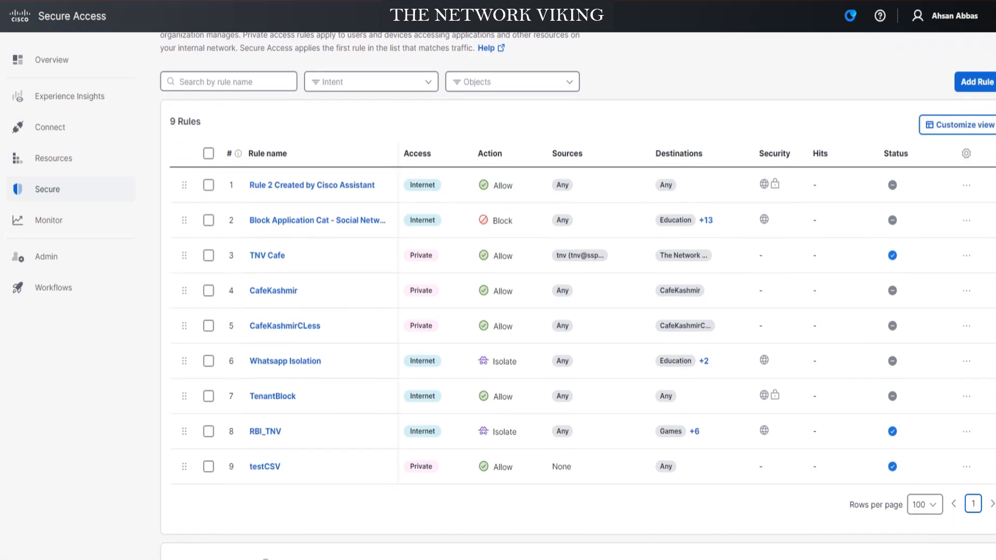
double_click(323, 185)
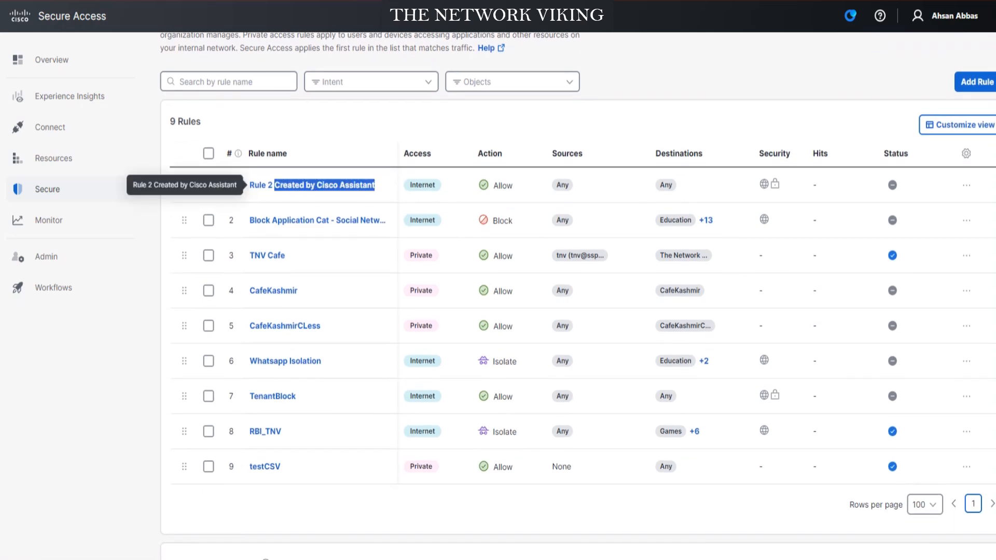
left_click(312, 185)
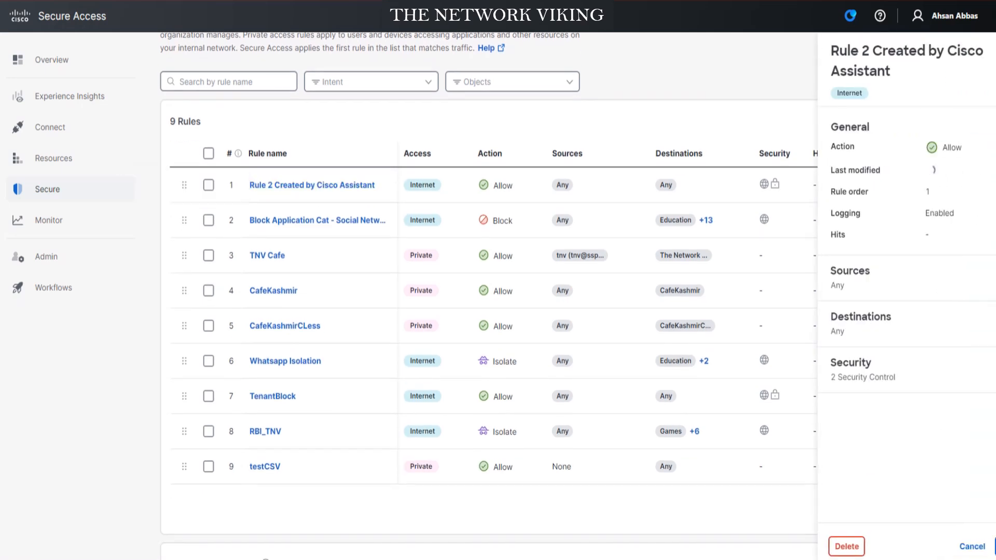
left_click(971, 551)
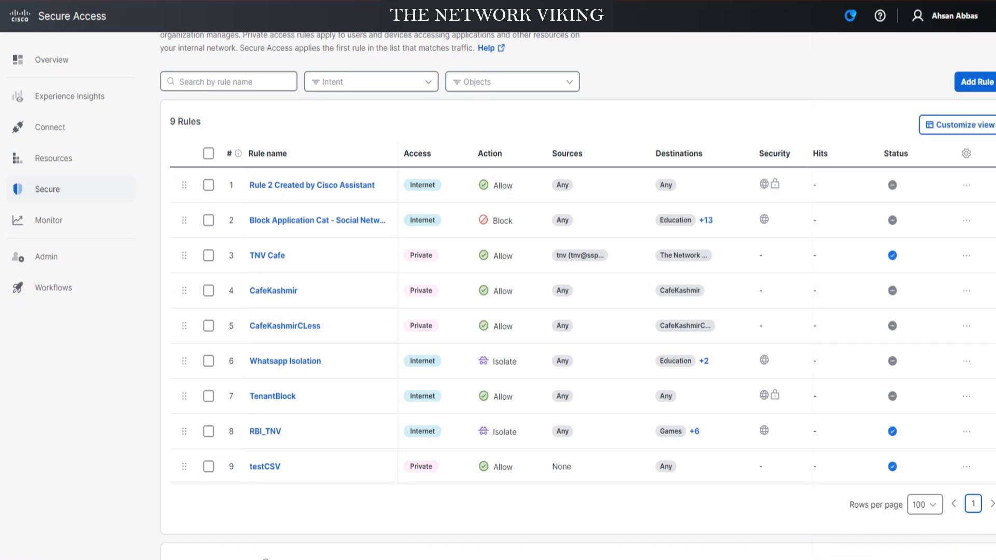